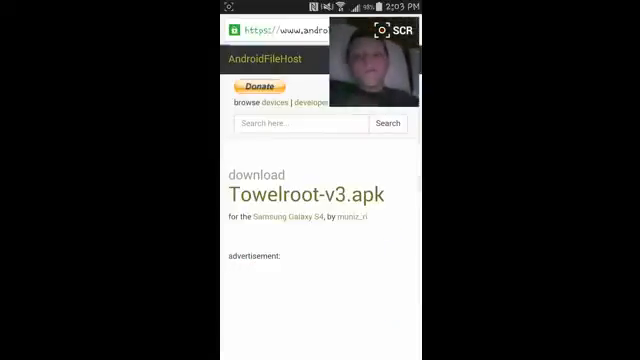
scroll("down", 3)
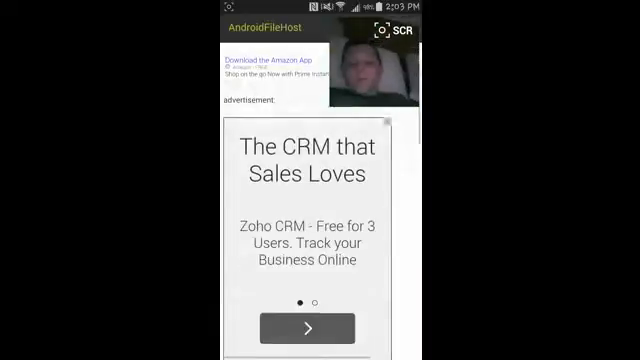